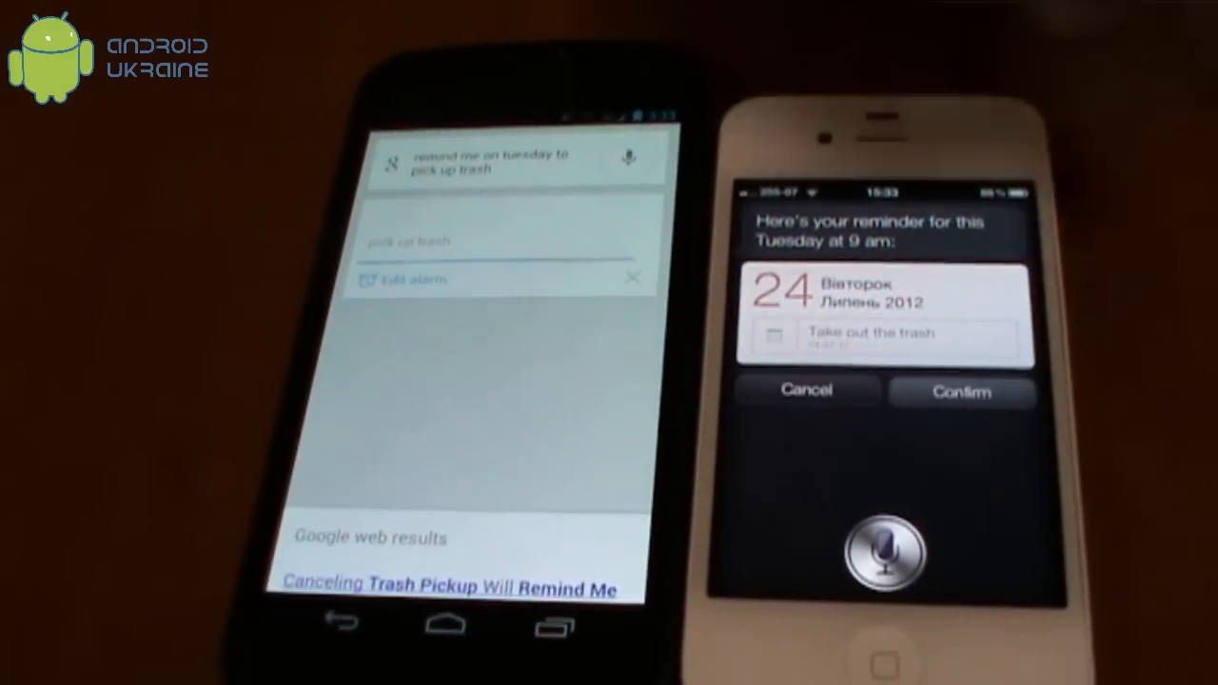
click(409, 279)
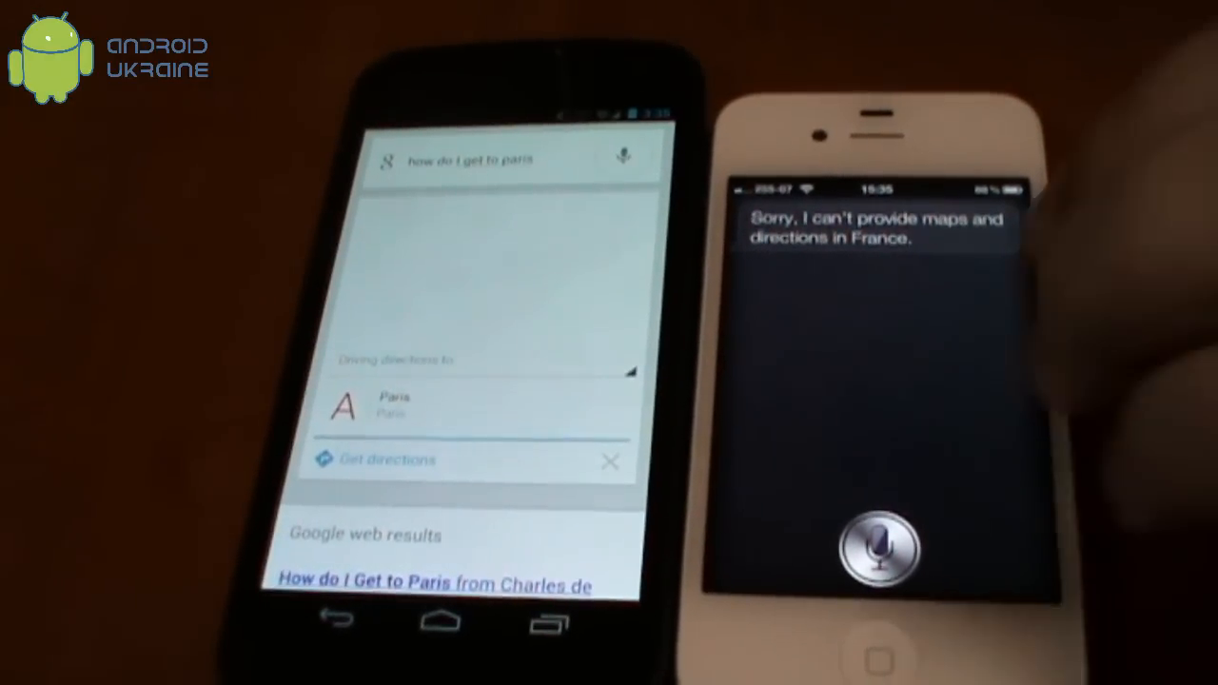
click(386, 459)
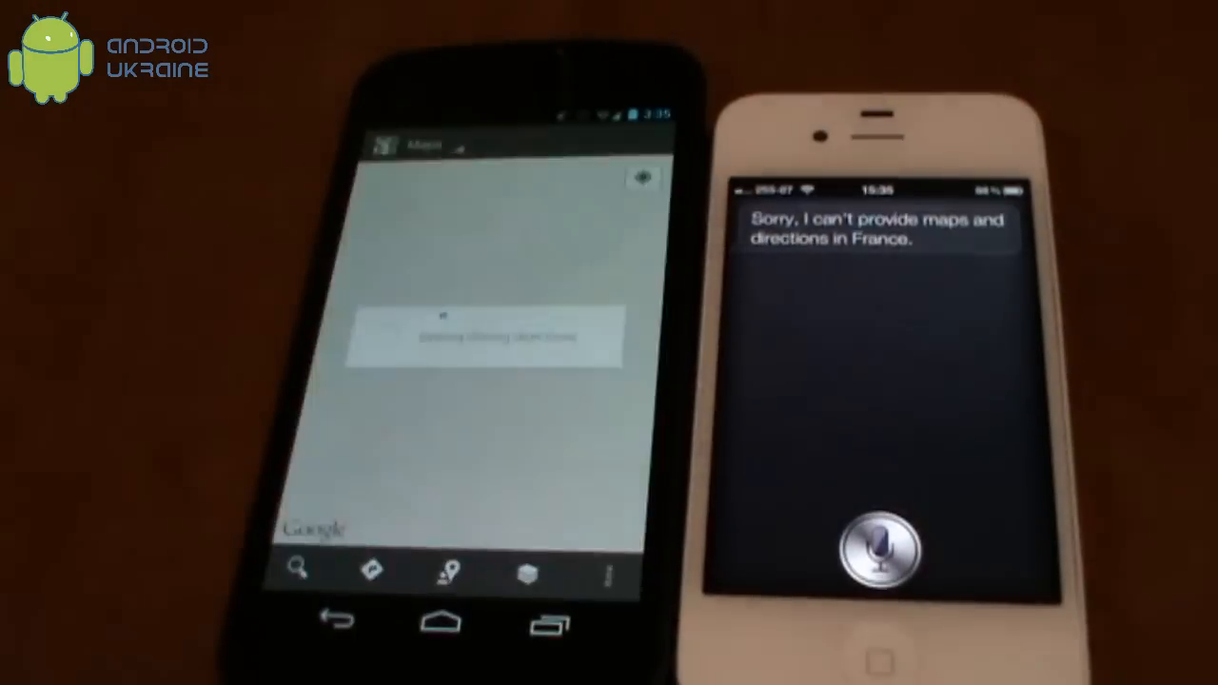